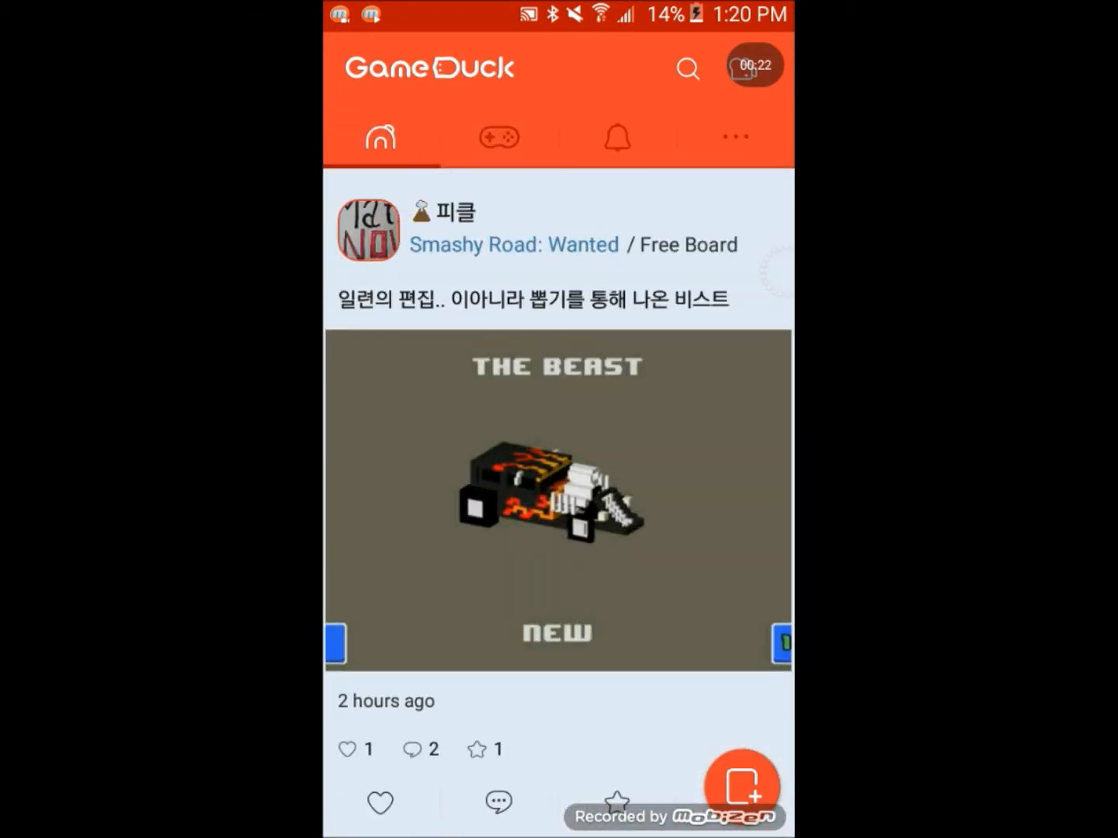
# Step: Bring up the search screen from the home feed's top bar
pyautogui.click(687, 69)
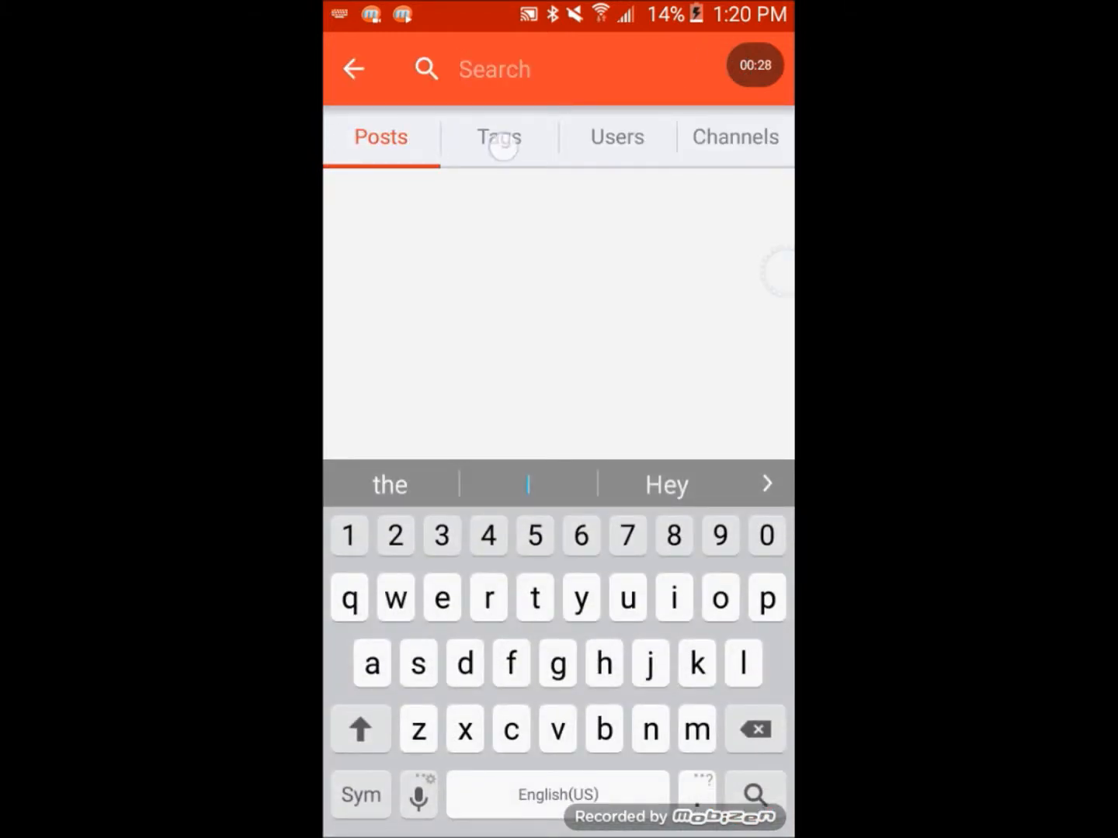
# Step: Browse the Users, Channels and Posts result categories without a query, then return to the feed
pyautogui.click(617, 138)
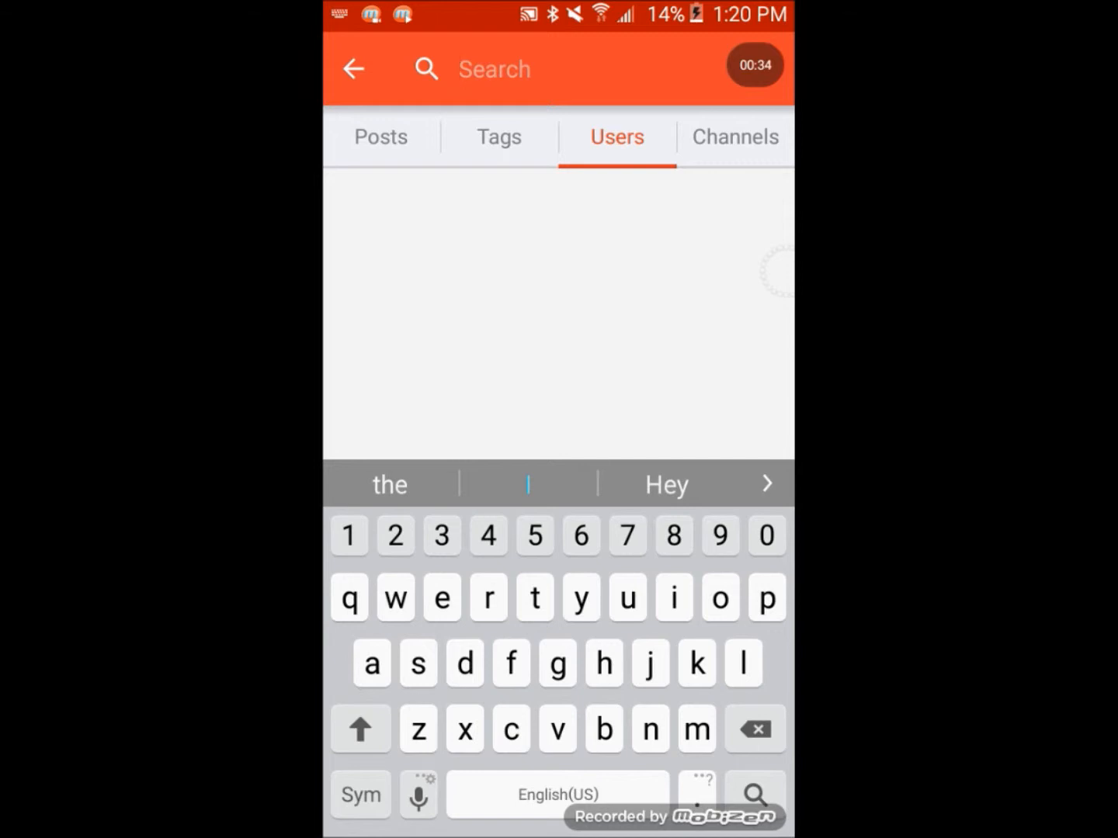
pyautogui.click(734, 137)
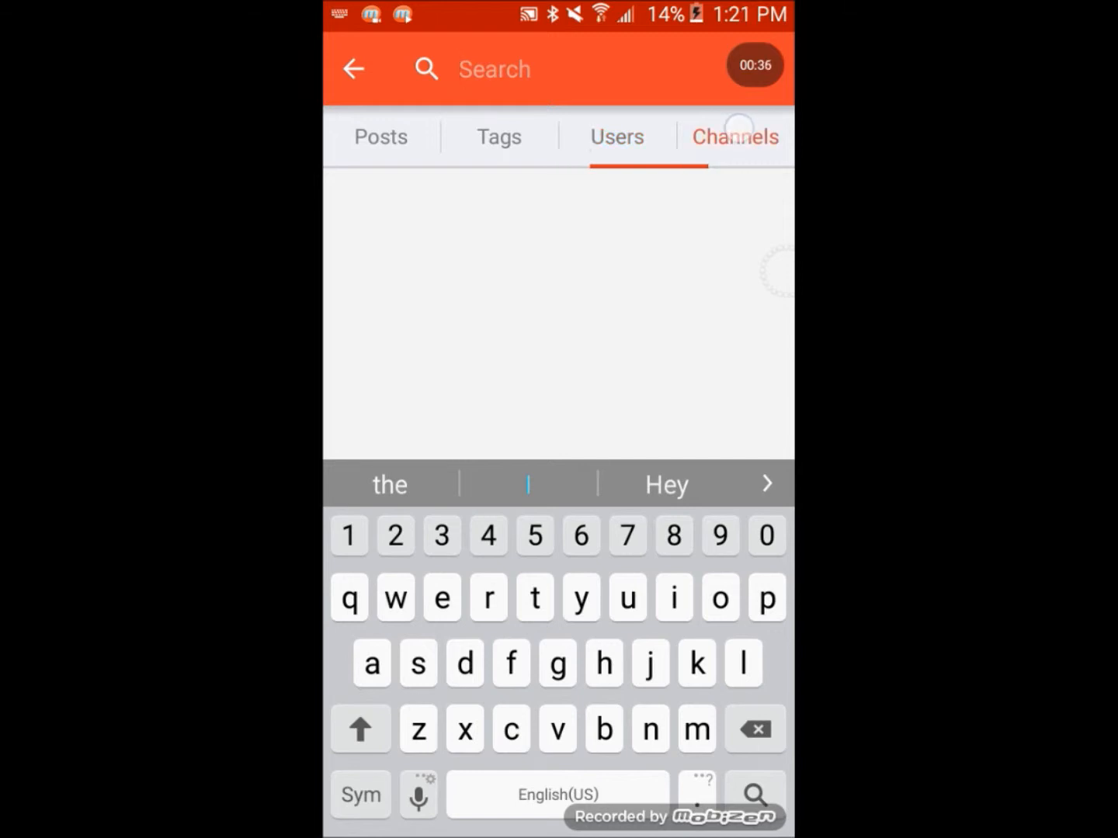
pyautogui.click(380, 137)
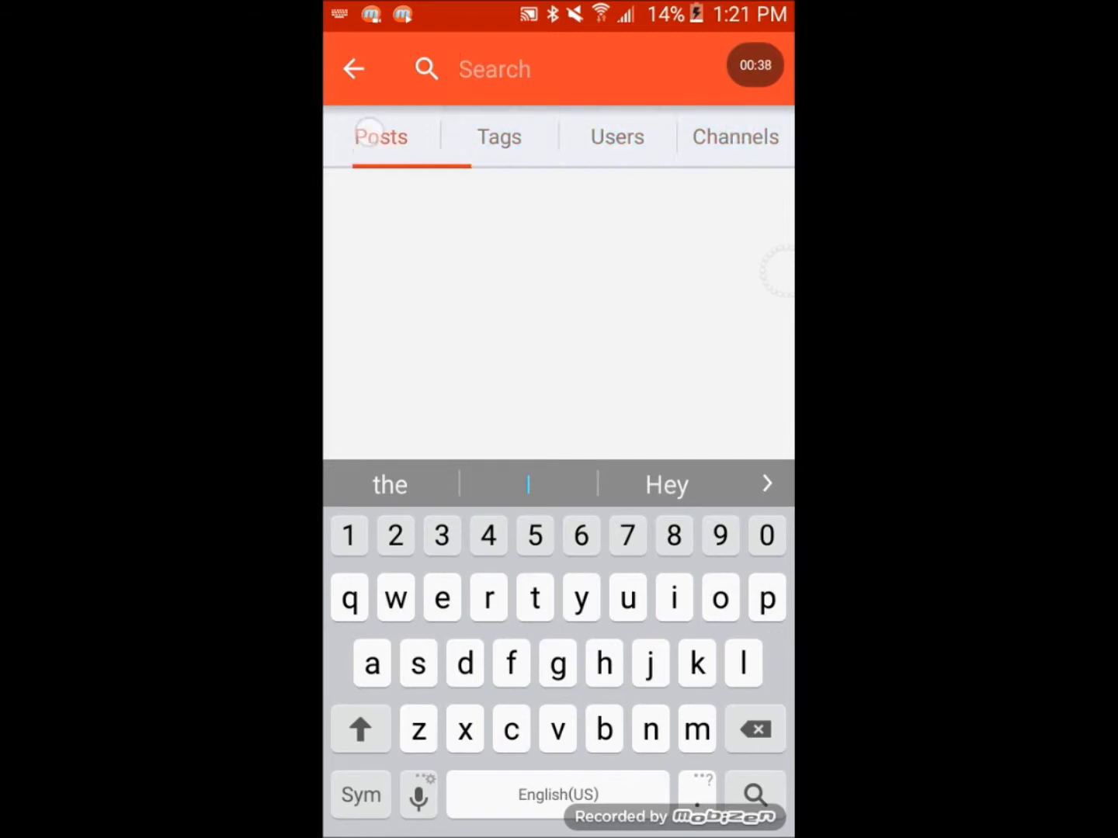
pyautogui.click(735, 137)
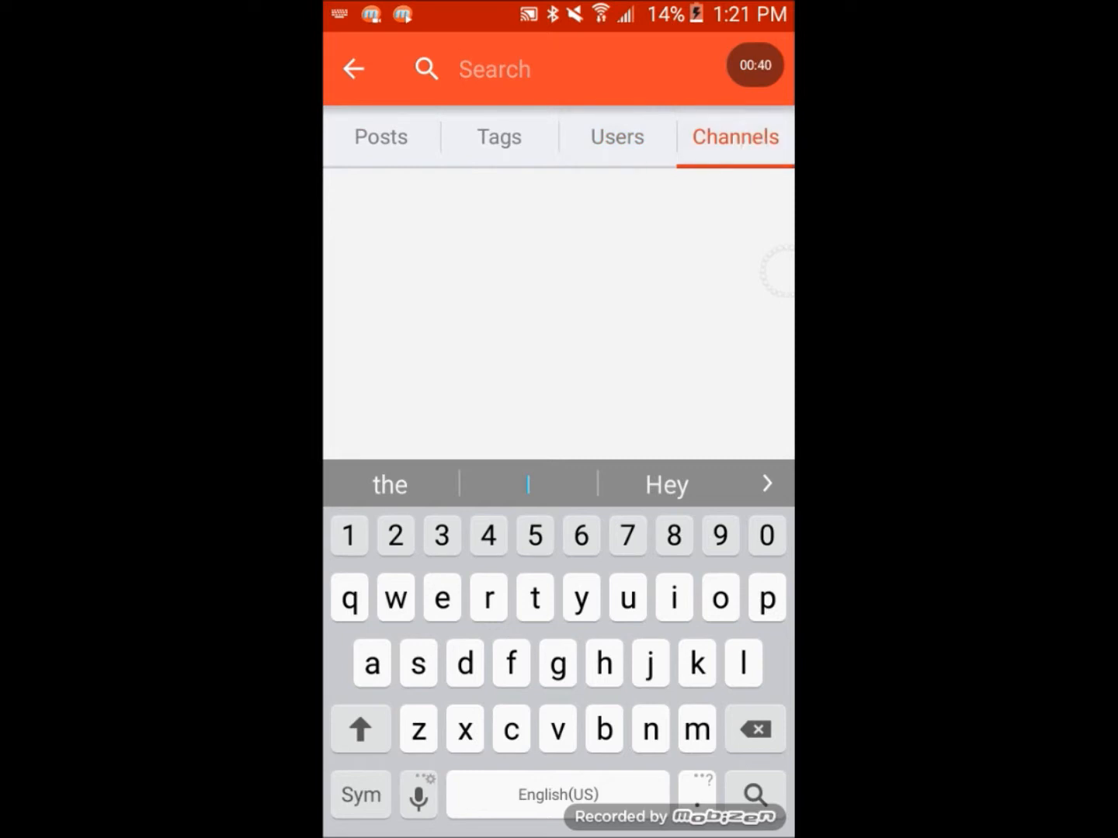
pyautogui.click(353, 68)
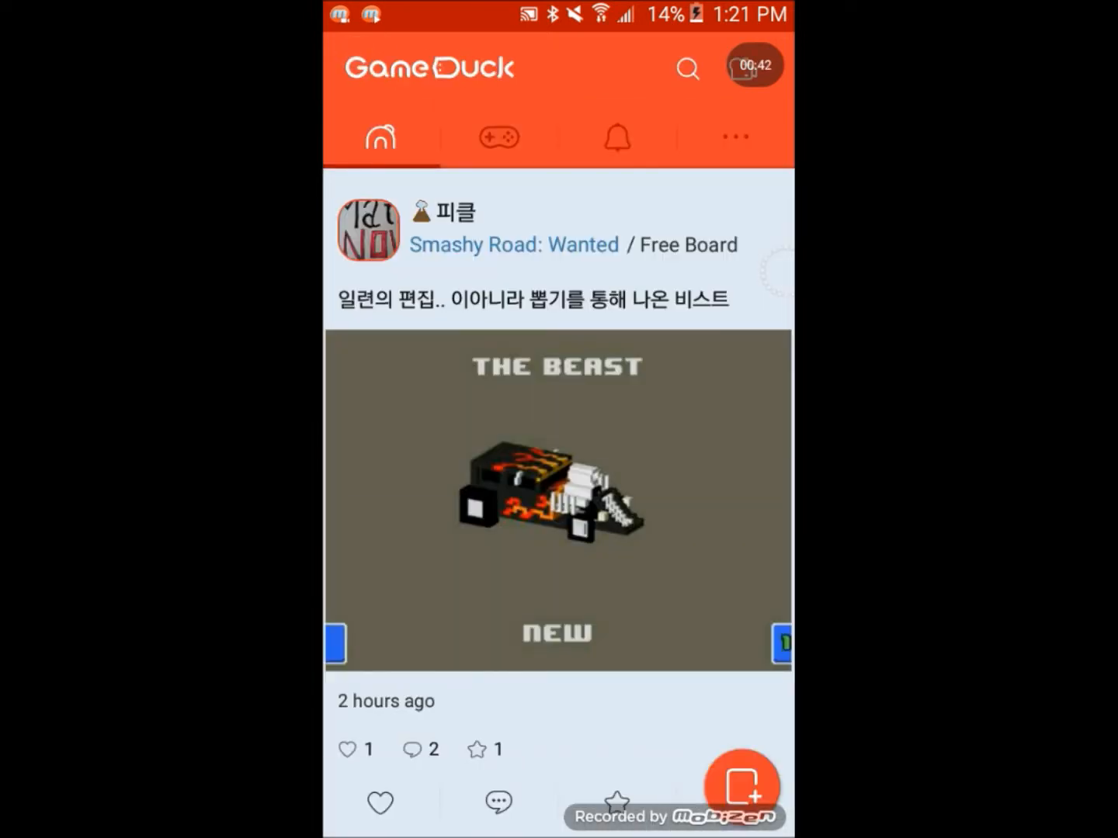
# Step: Visit the Find Friends page from the account options, twice, and look through its suggestions
pyautogui.click(734, 136)
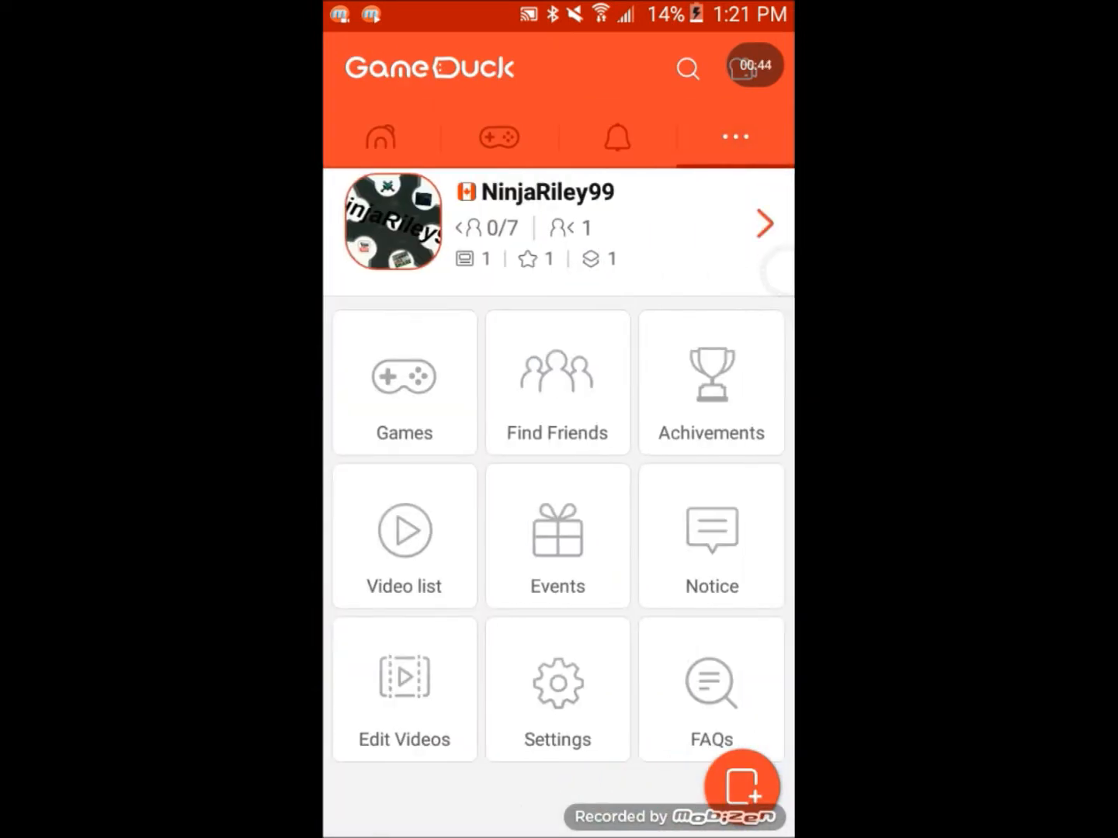
pyautogui.click(557, 382)
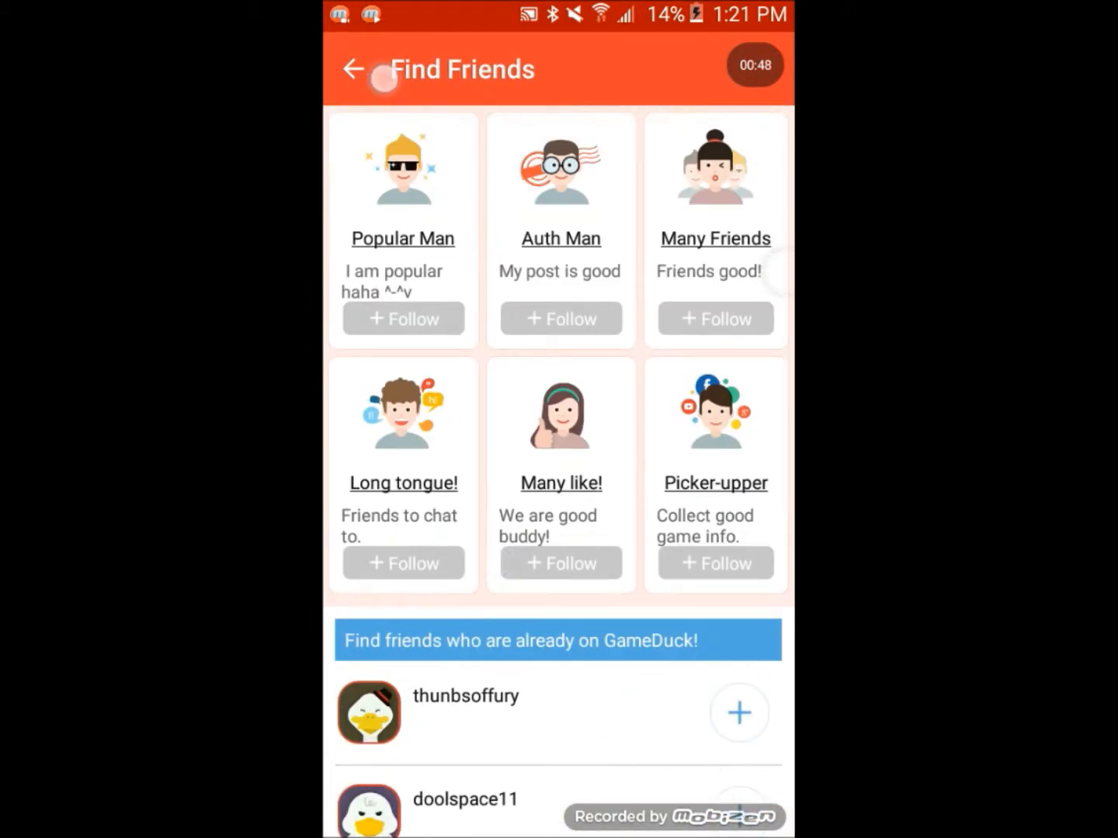
pyautogui.click(354, 69)
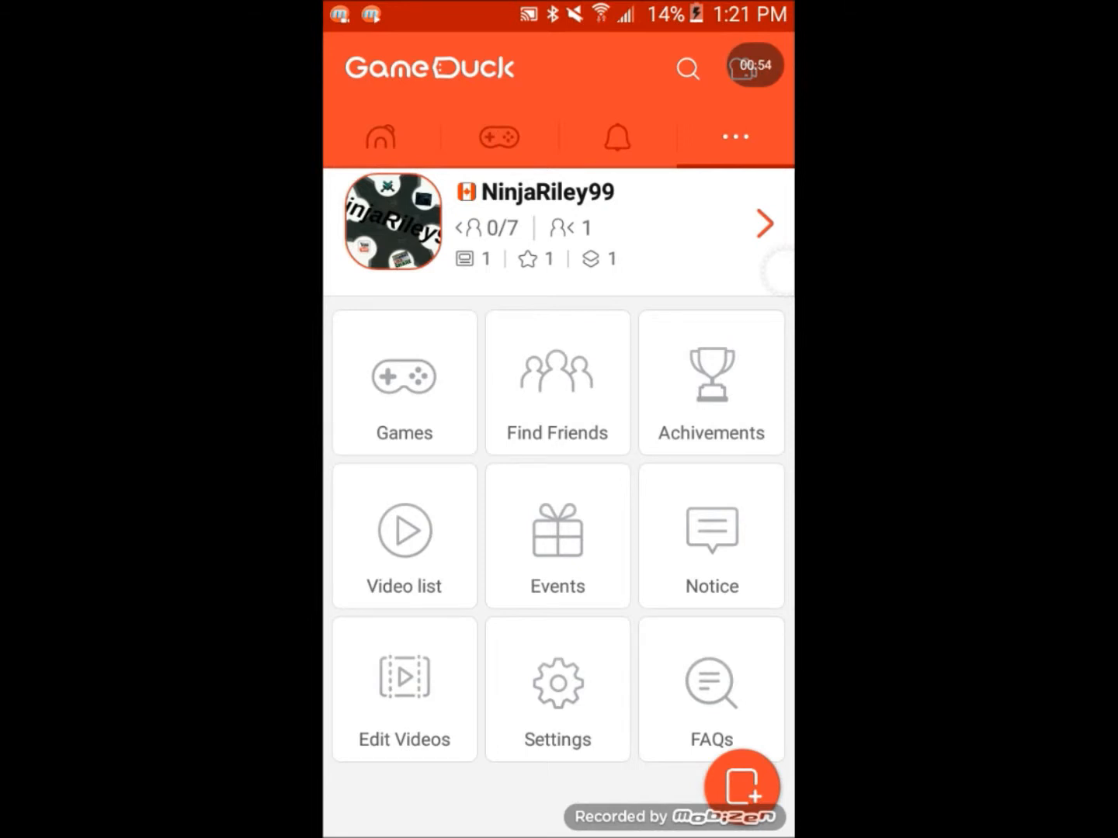
pyautogui.click(556, 381)
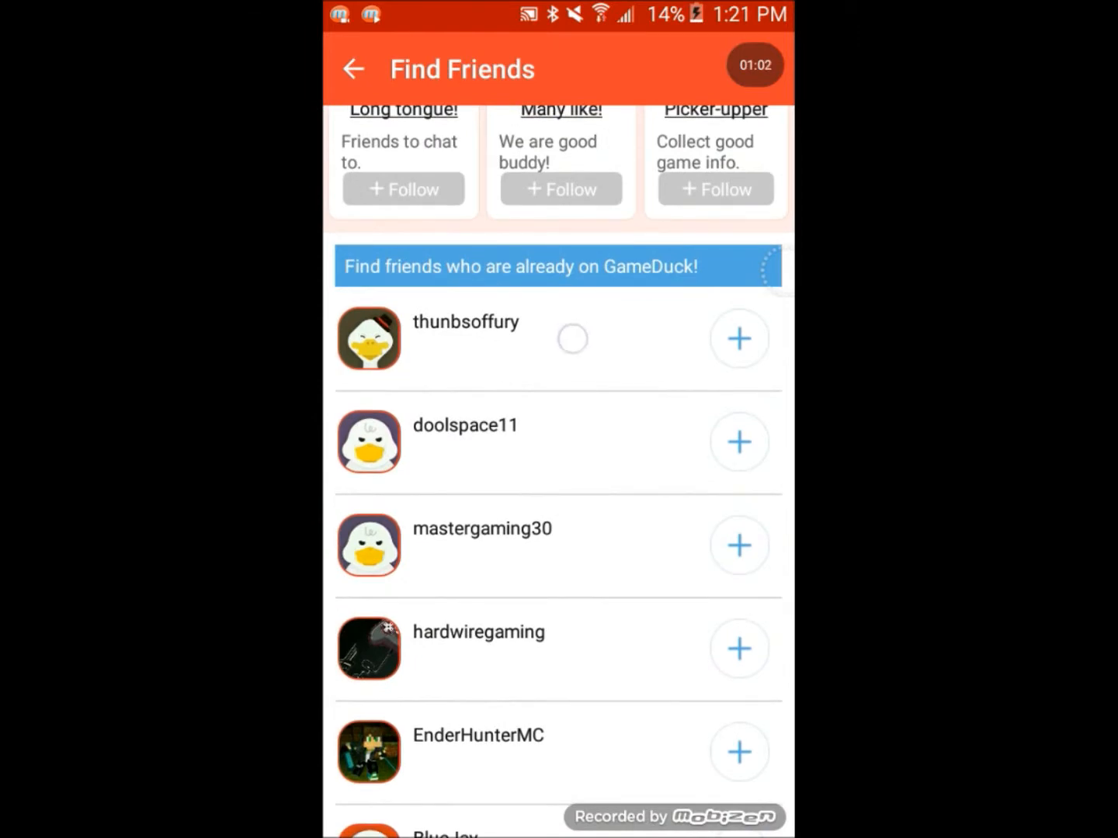
pyautogui.scroll(-3)
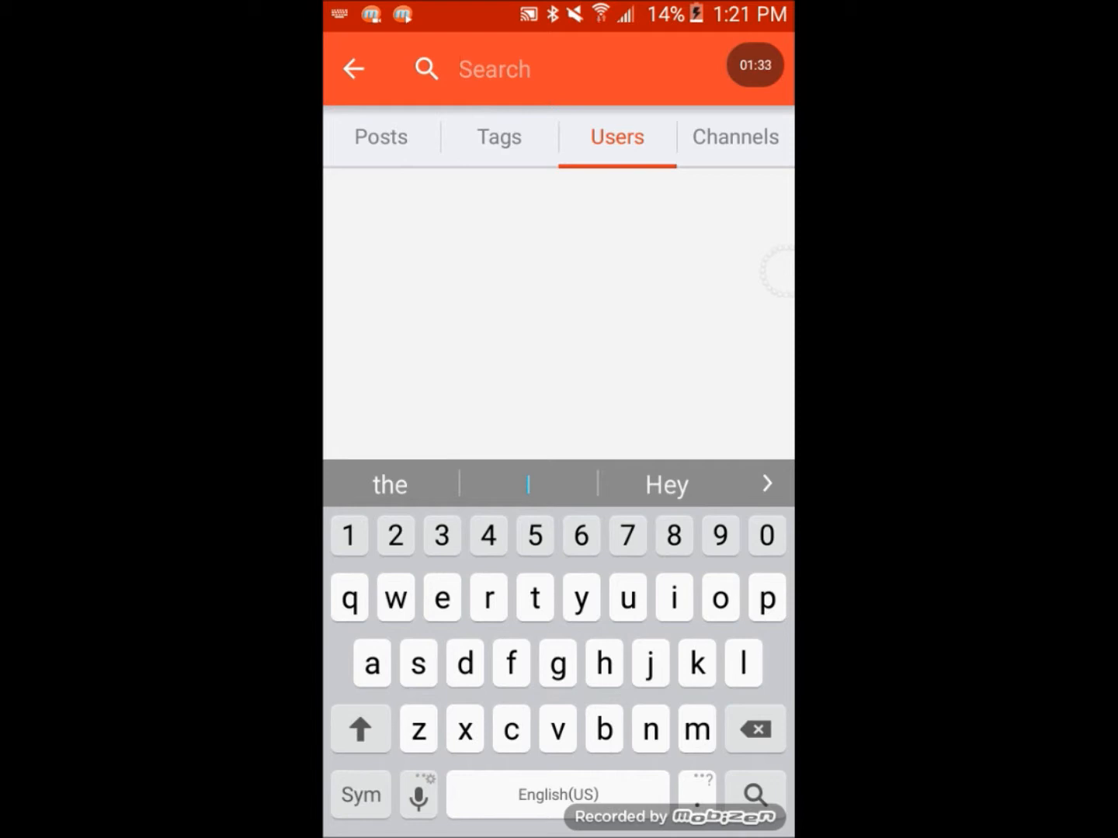
# Step: Search users for "Minecraft", completing the query from the keyboard suggestion
pyautogui.write('mc')
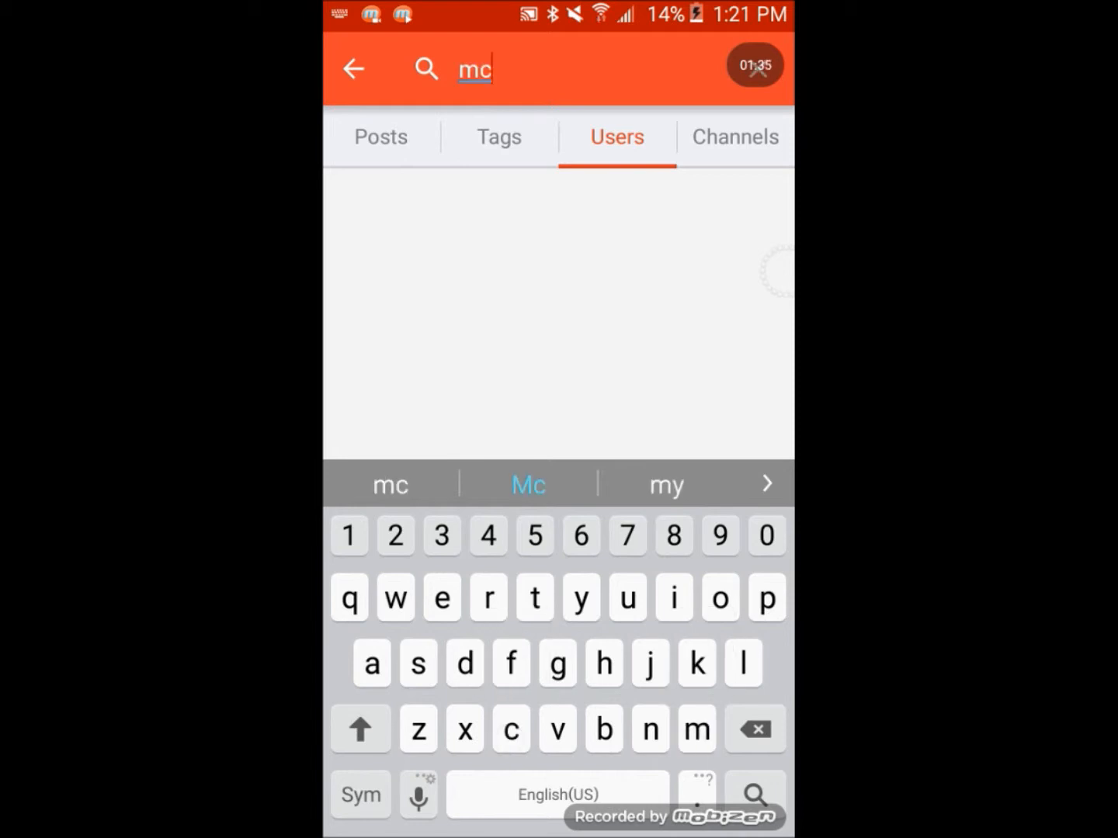
pyautogui.write('min')
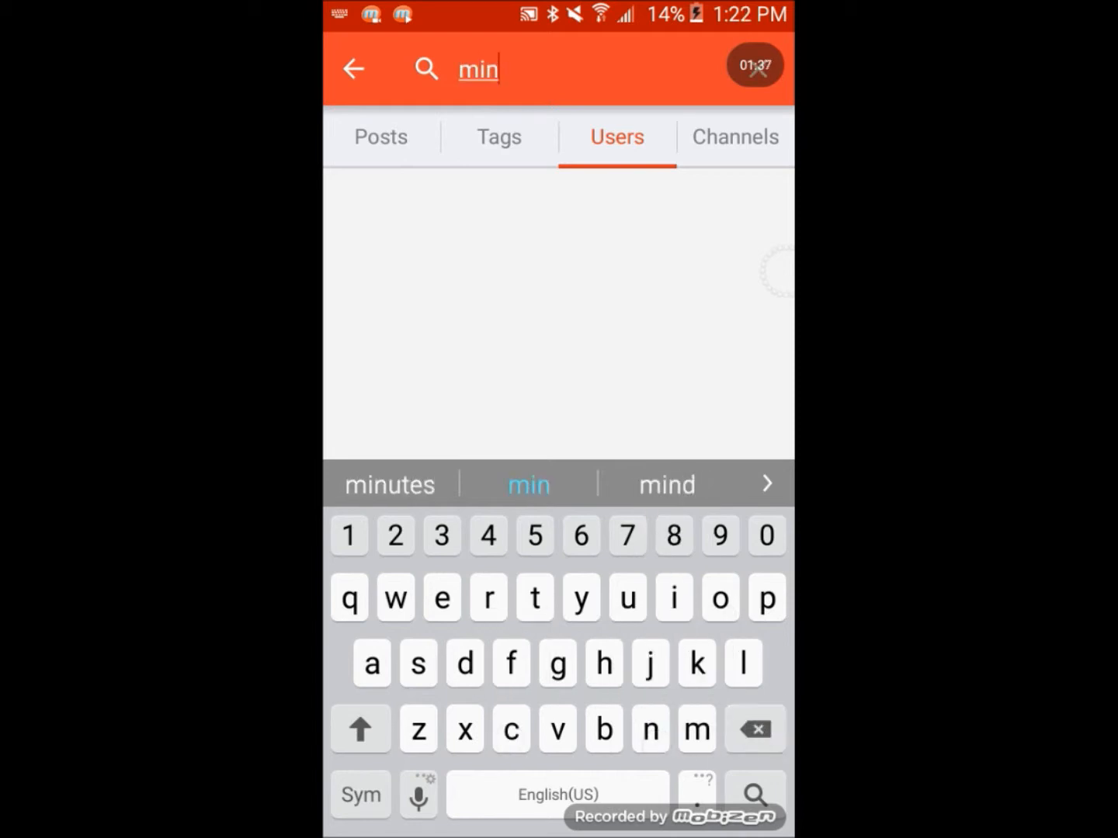
pyautogui.write('ecraf')
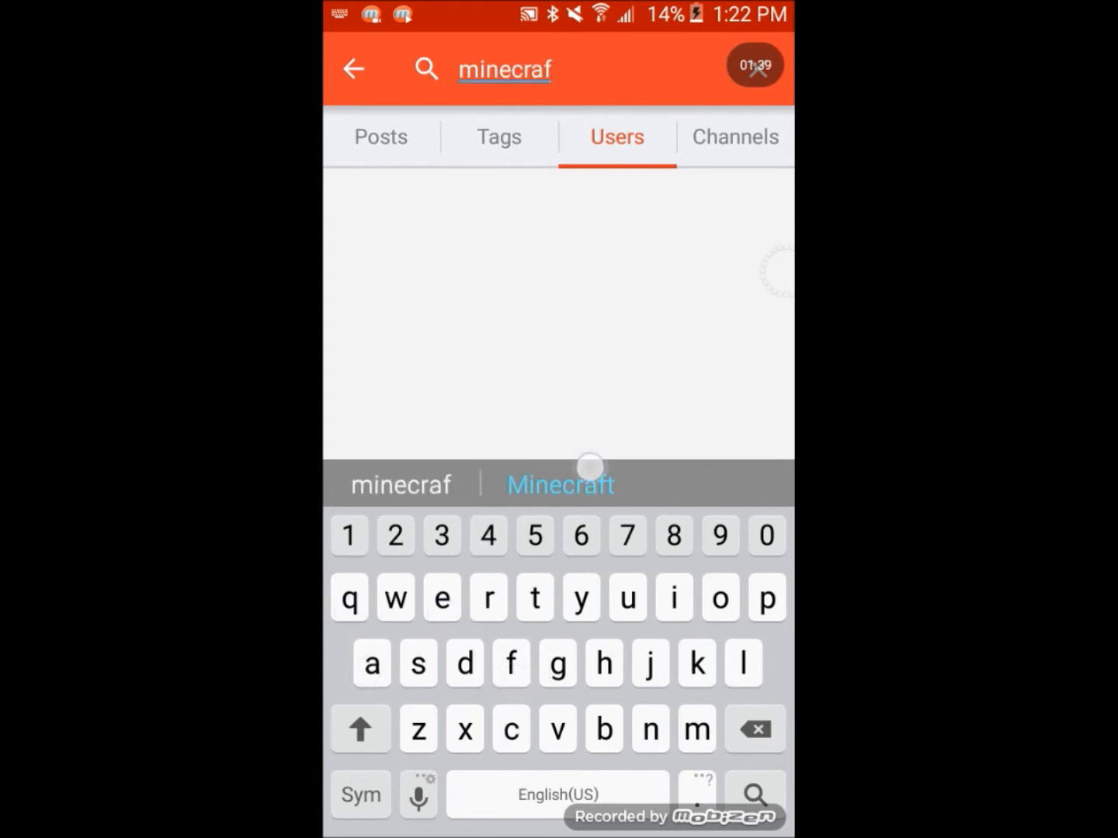
pyautogui.click(559, 483)
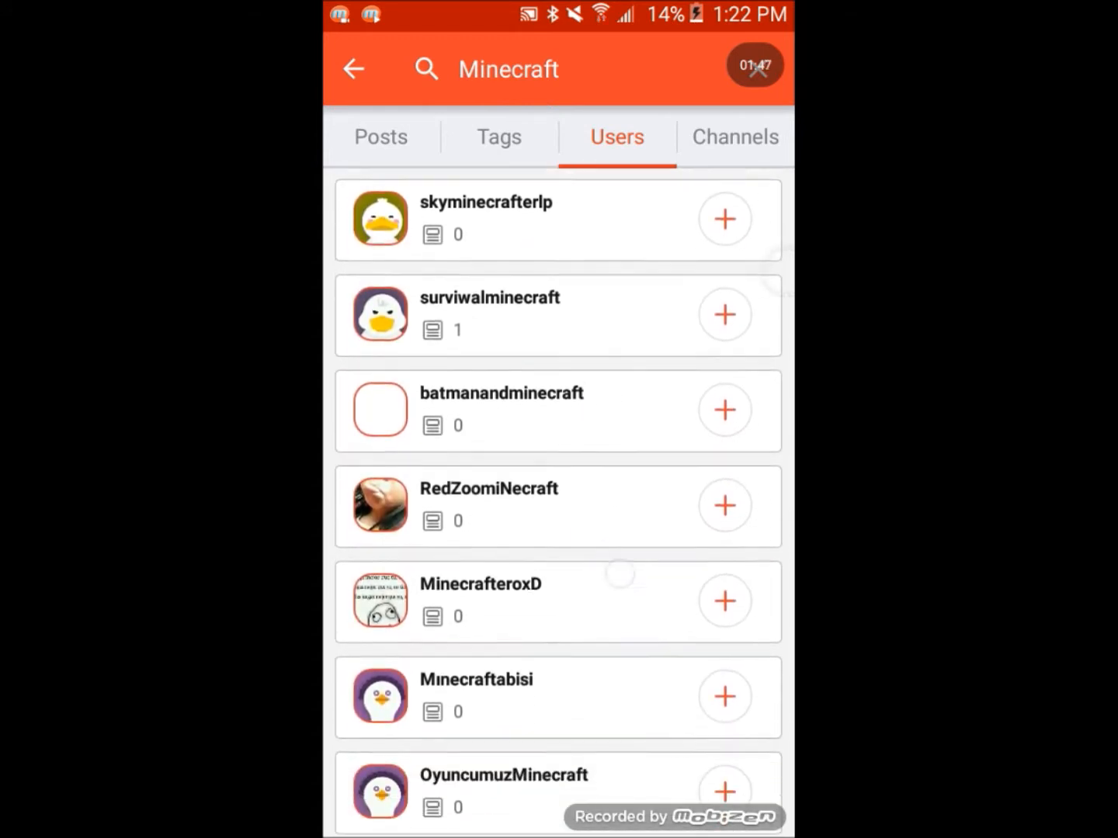
# Step: Scroll through the Minecraft user results, then view the matching channel results
pyautogui.scroll(-3)
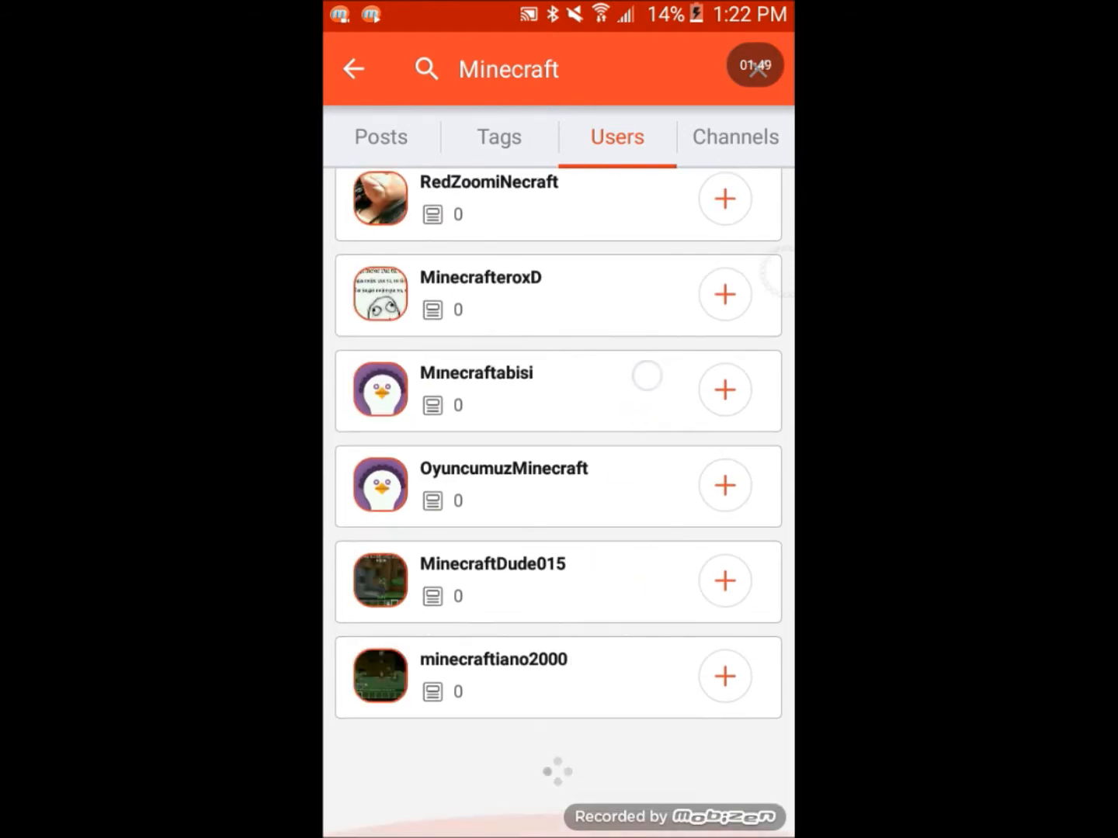
pyautogui.scroll(-3)
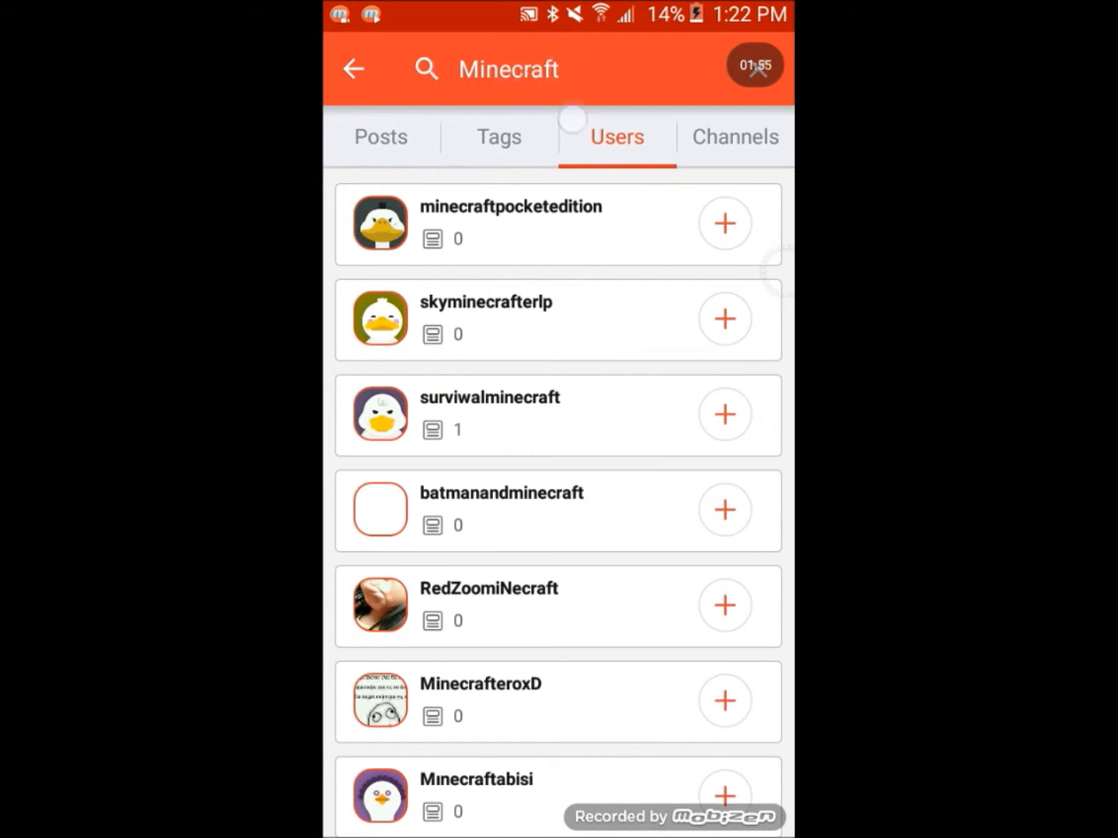
pyautogui.scroll(-3)
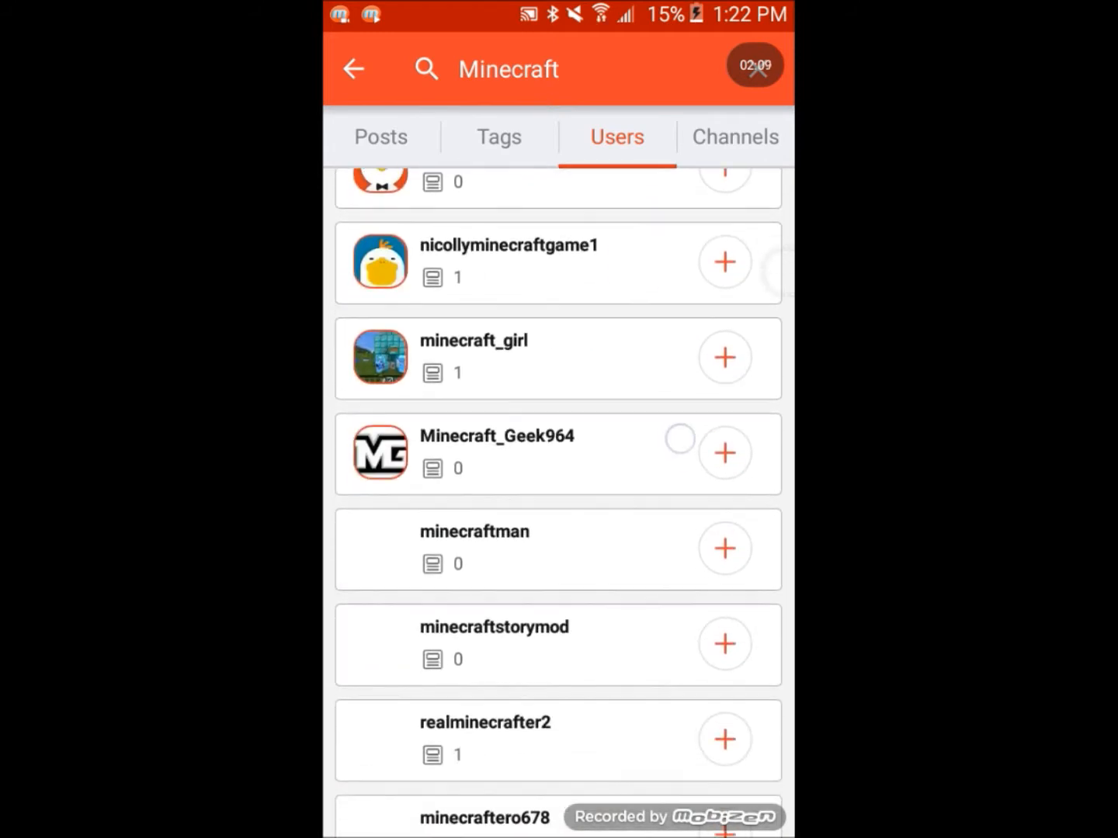
pyautogui.scroll(-3)
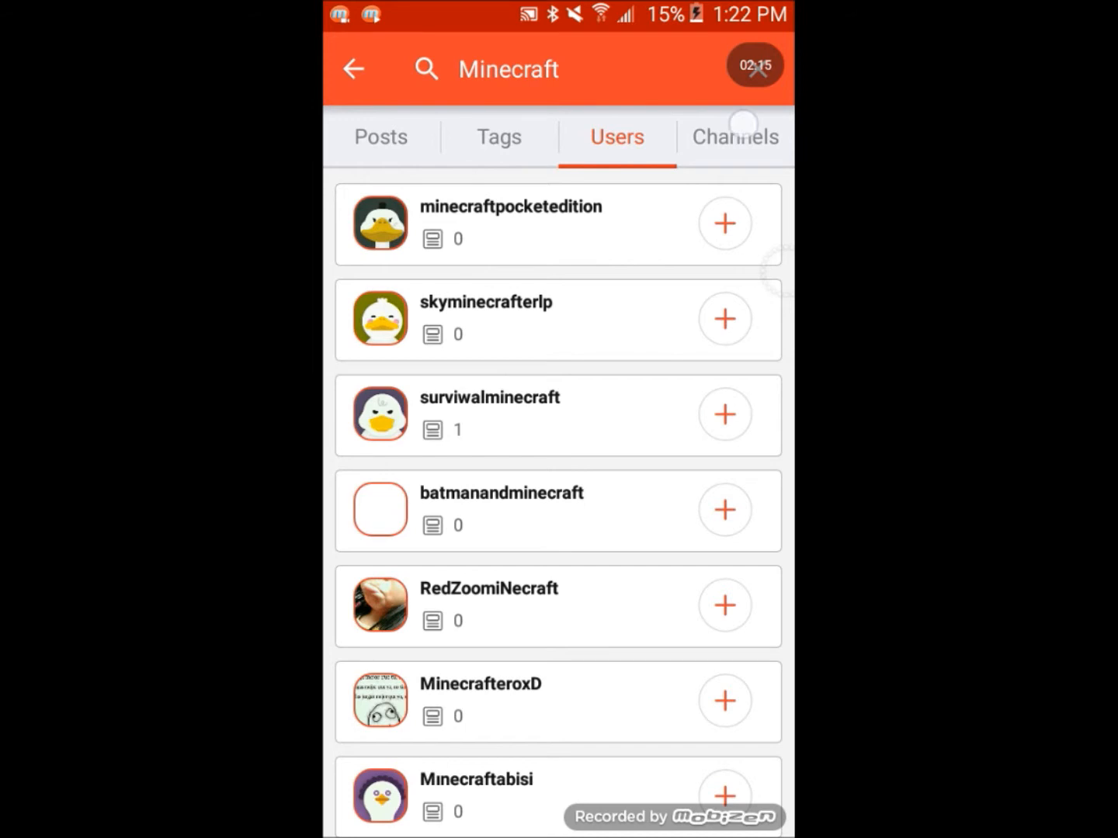
pyautogui.click(734, 137)
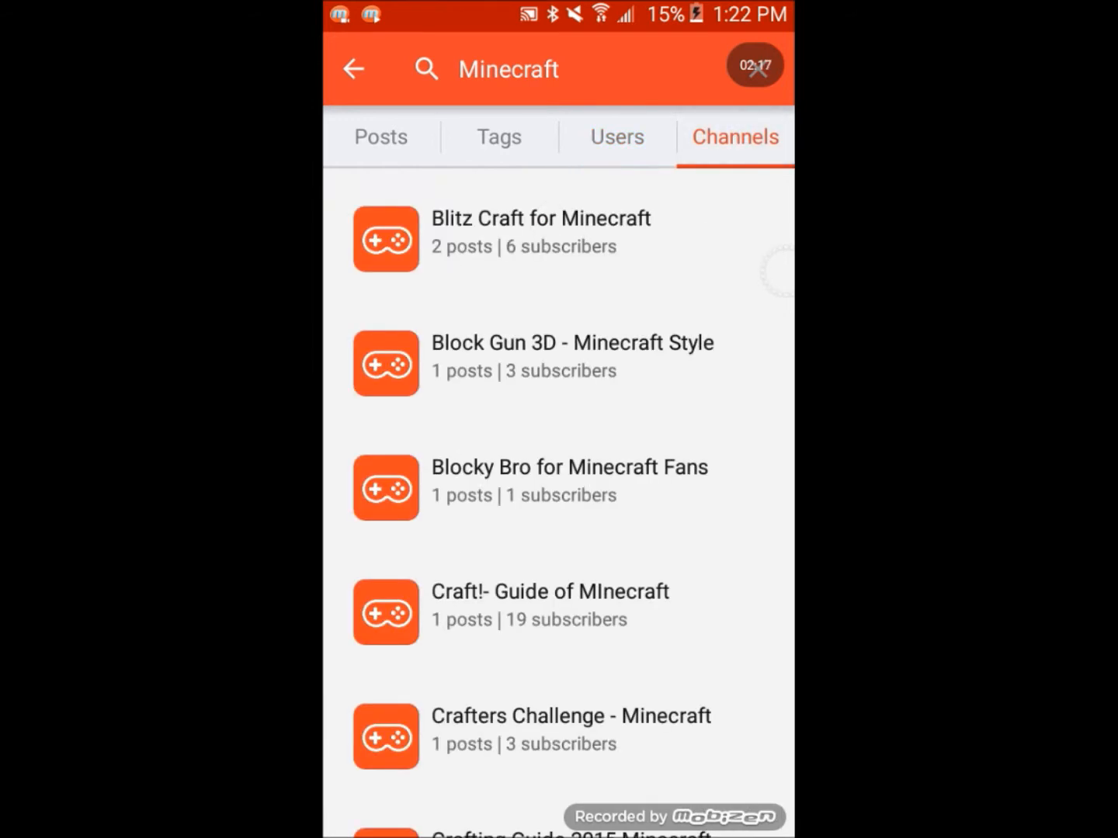